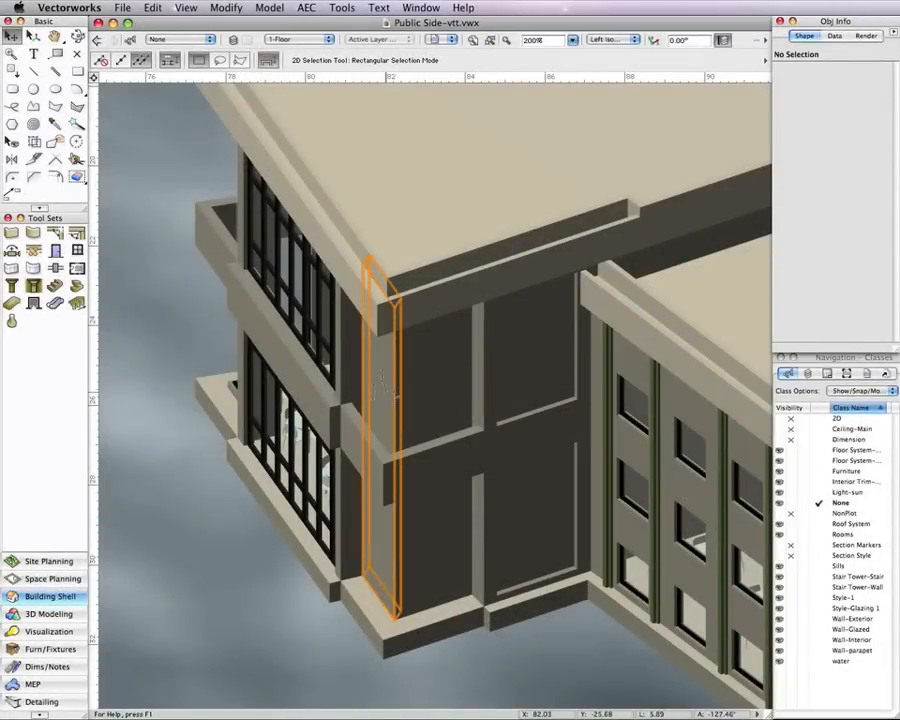
# Select the thin wall piece at the building corner and check its Object Info properties.
pyautogui.click(383, 390)
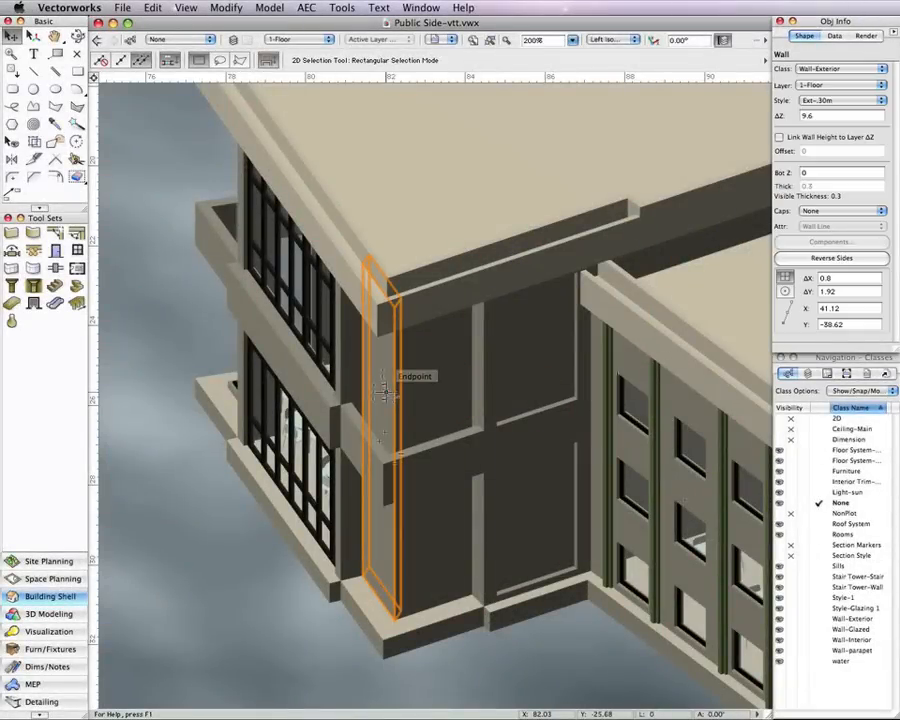
pyautogui.click(613, 39)
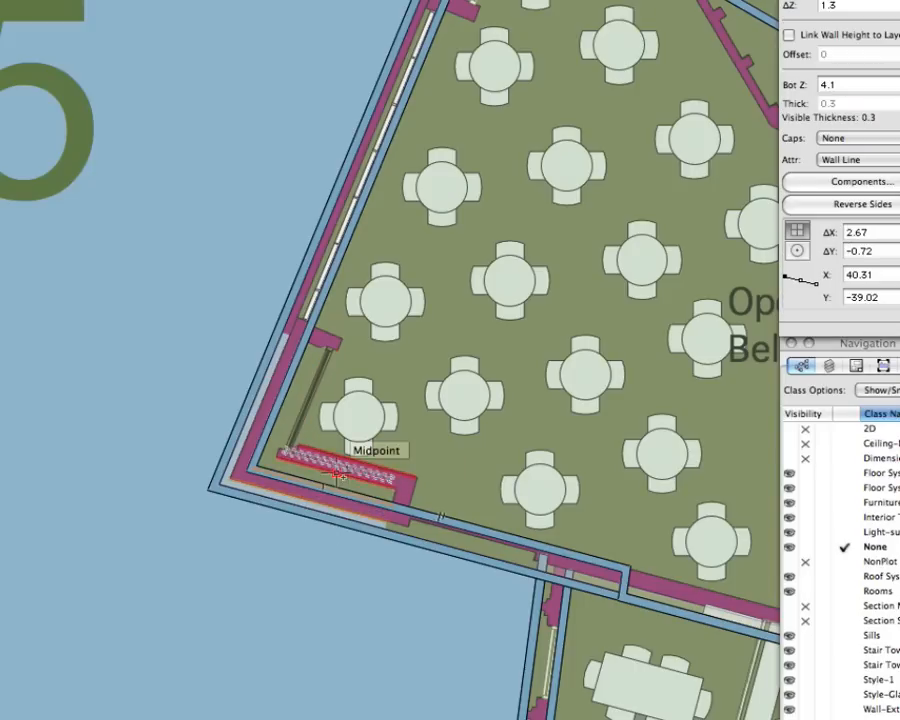
# Select the short corner wall segment in Top/Plan view for deletion.
pyautogui.click(335, 470)
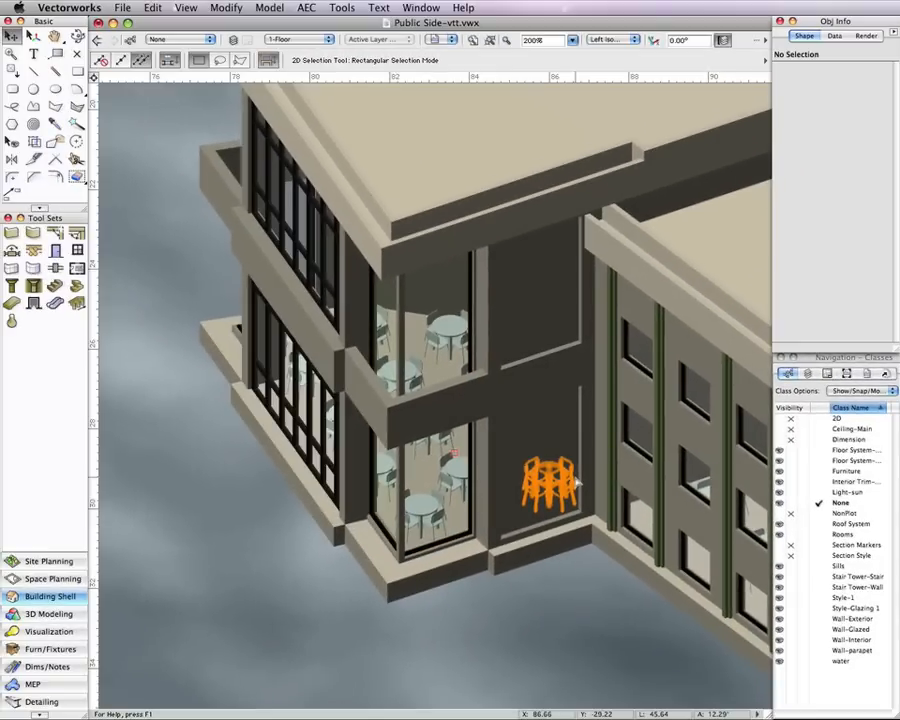
pyautogui.moveTo(575, 480)
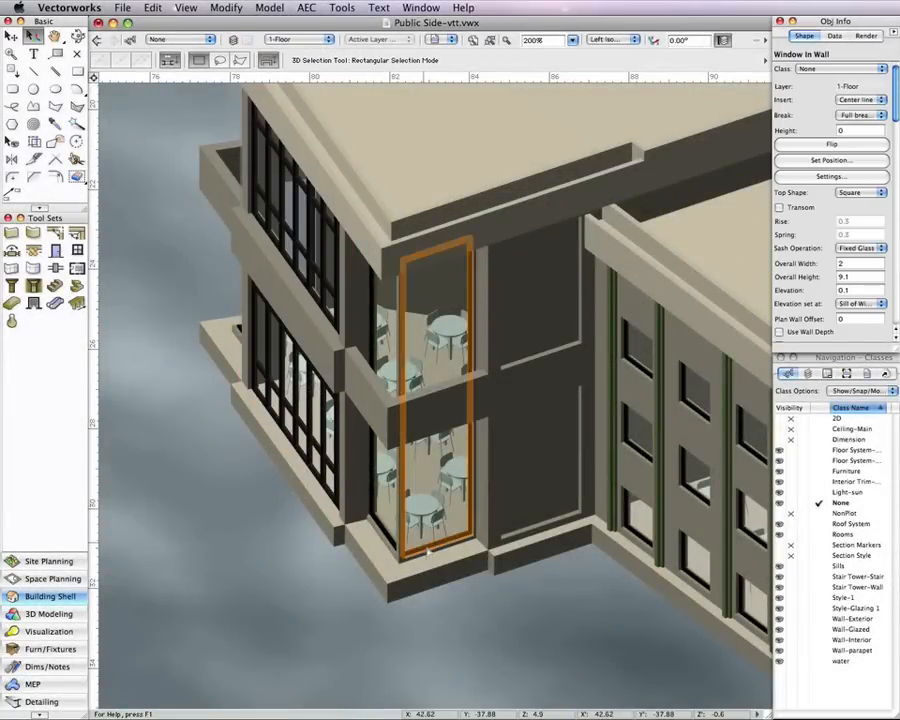
# Set the first window as a corner window with Flush Glass corner condition.
pyautogui.click(831, 176)
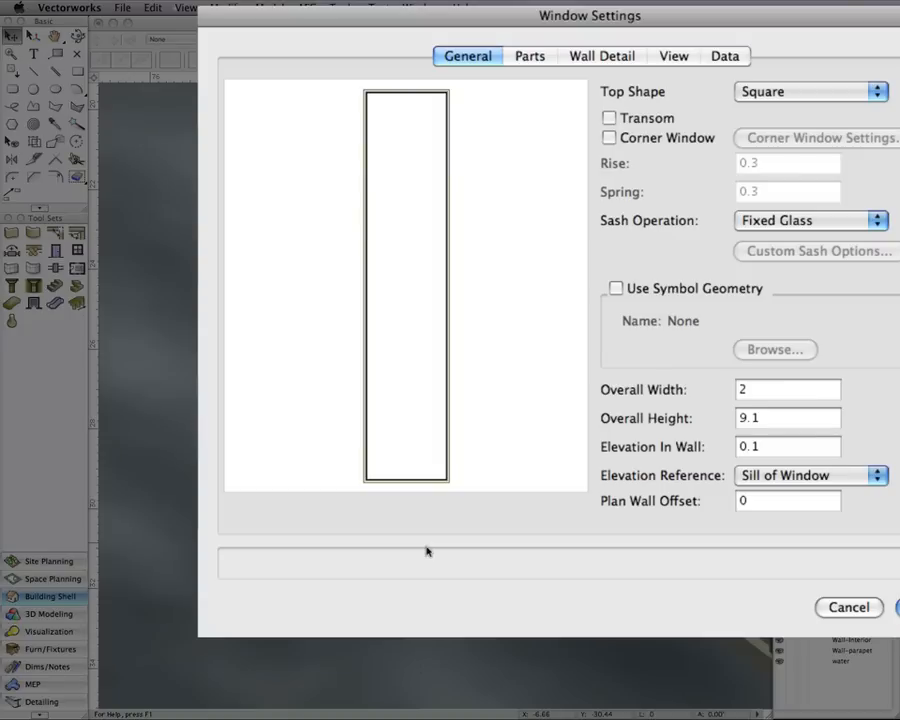
pyautogui.moveTo(362, 633)
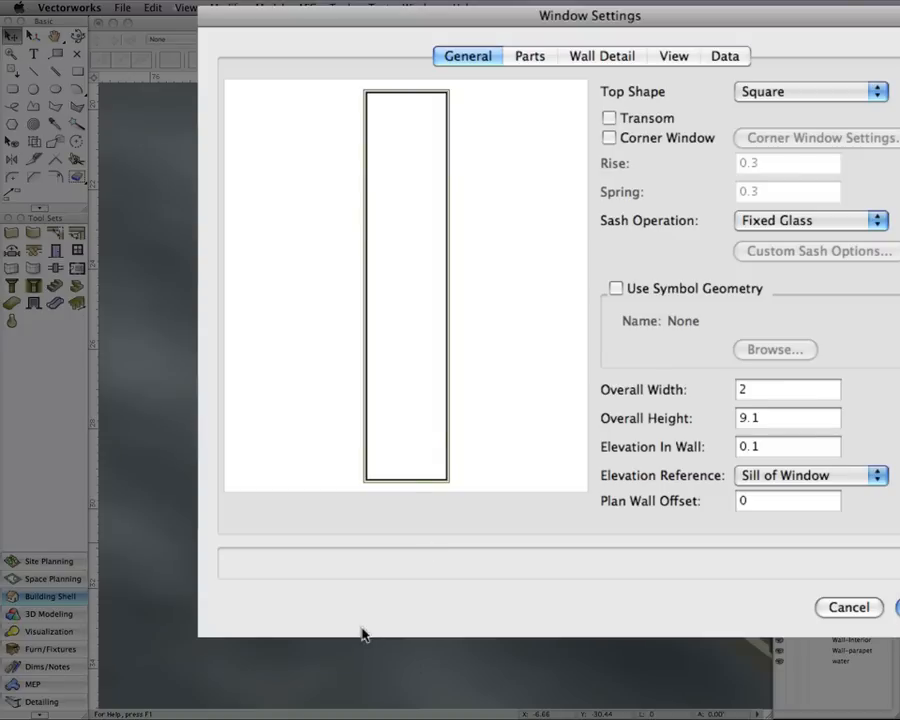
pyautogui.moveTo(636, 145)
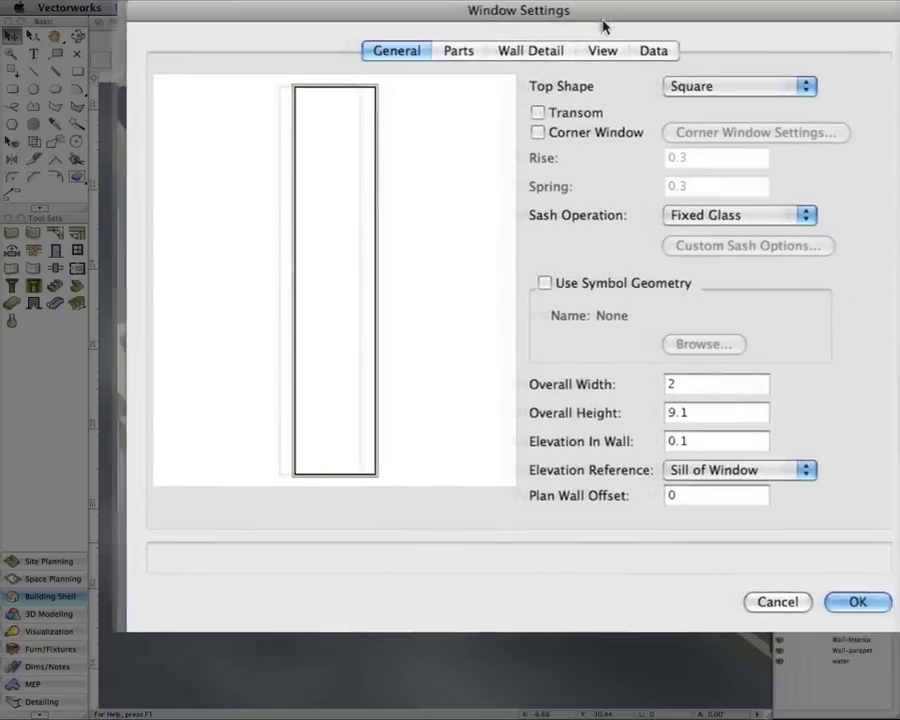
pyautogui.click(537, 132)
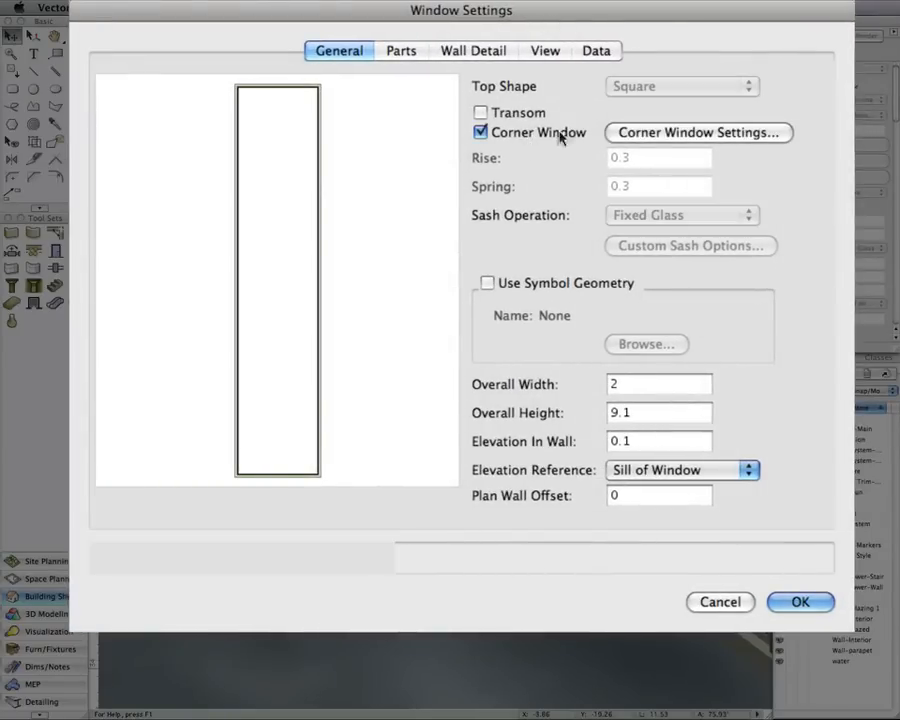
pyautogui.click(697, 132)
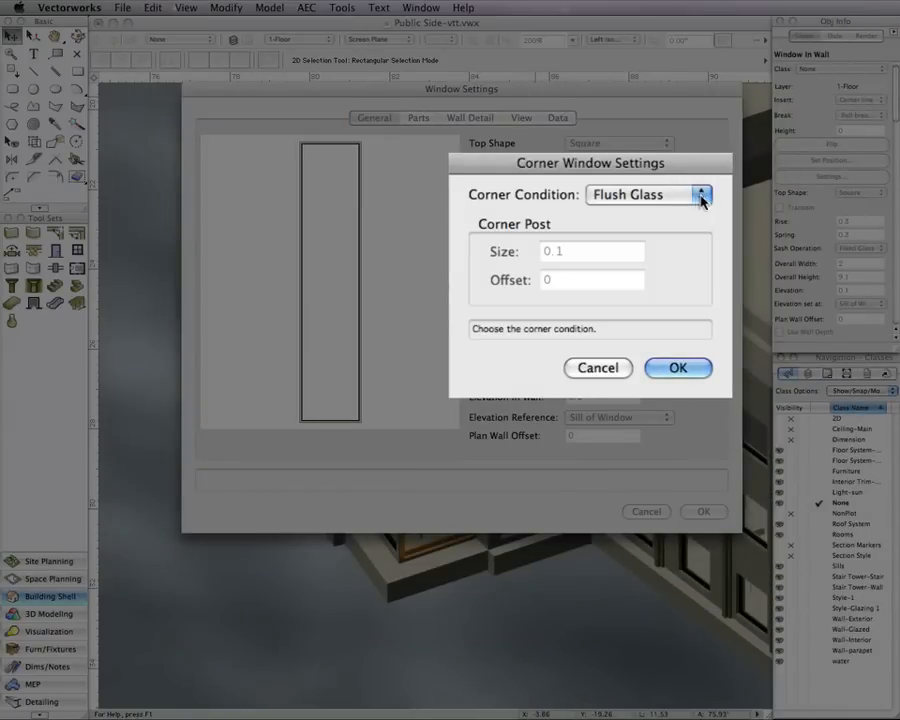
pyautogui.click(703, 194)
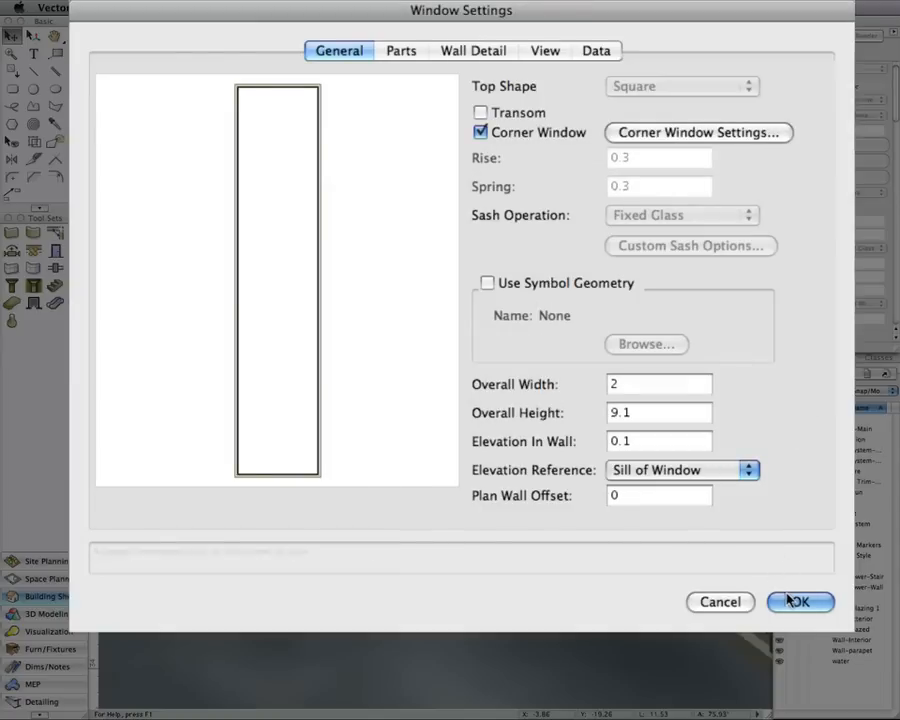
pyautogui.click(800, 601)
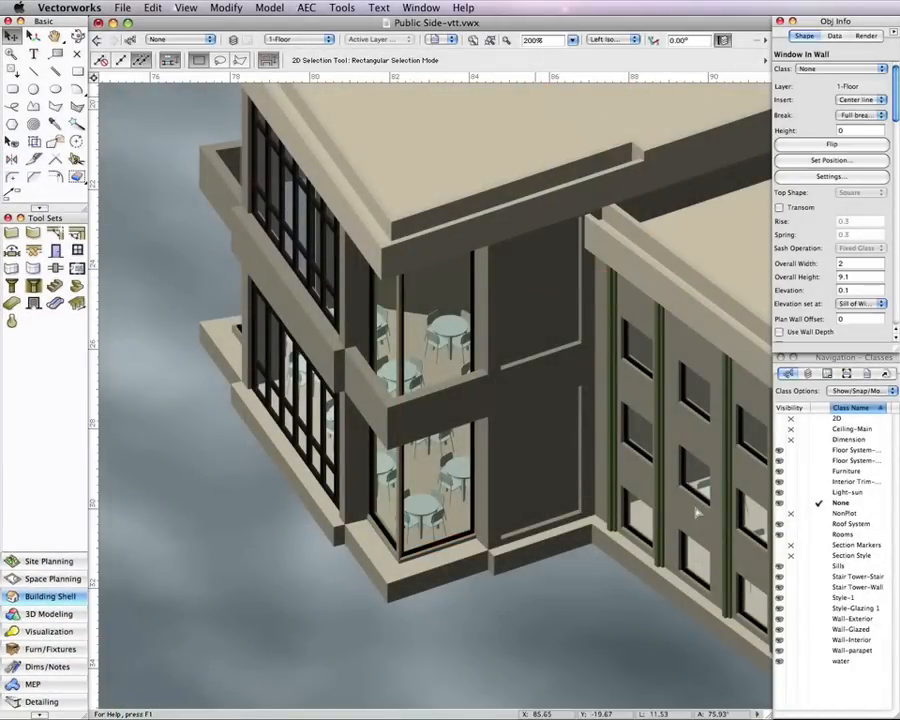
# Set the second window as a corner window with Flush Glass condition.
pyautogui.click(425, 390)
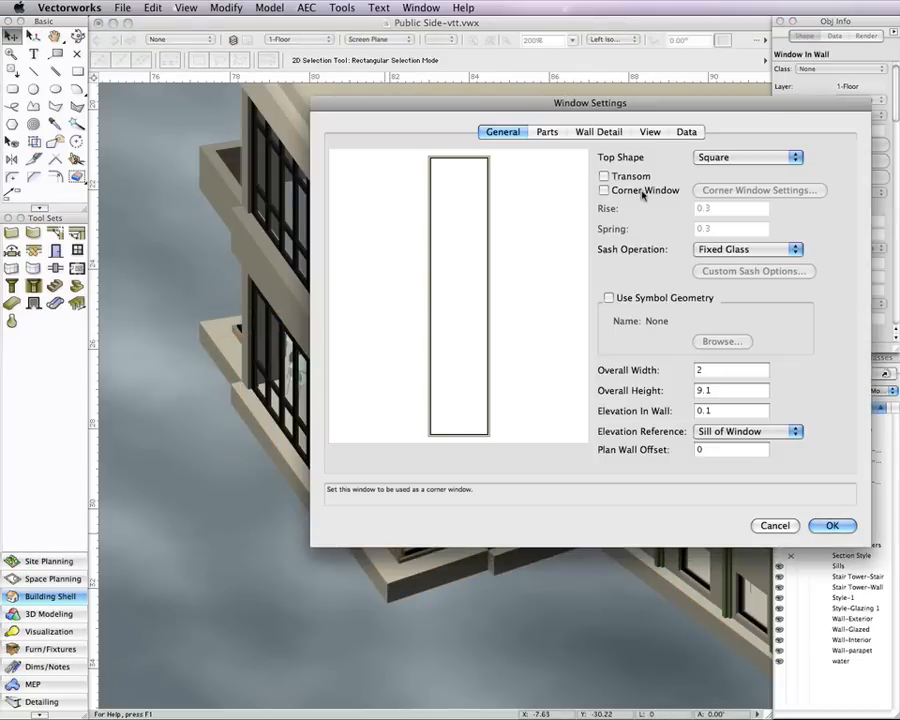
pyautogui.click(759, 190)
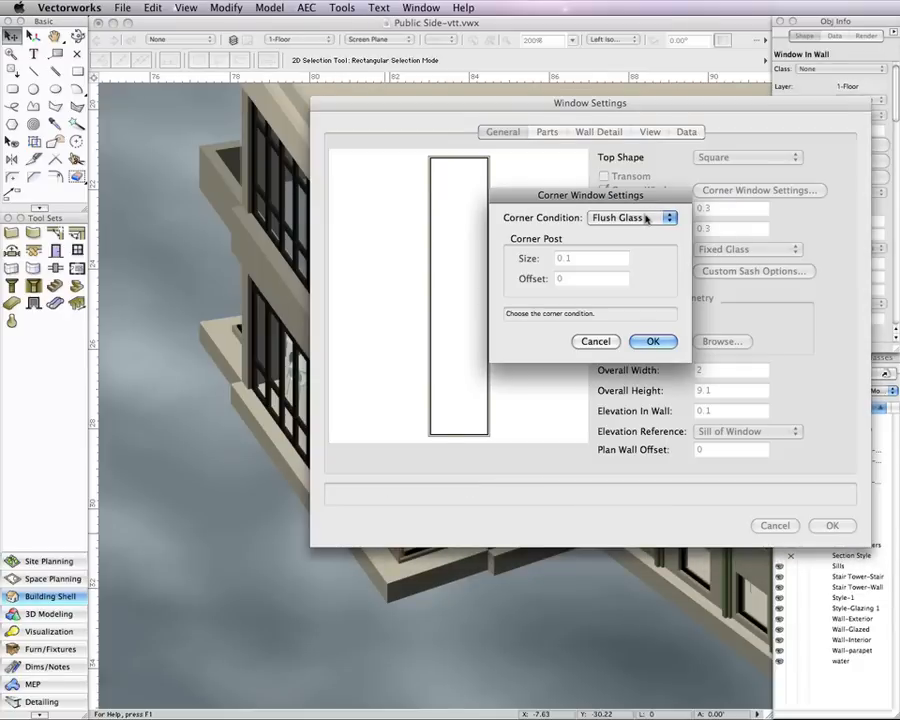
pyautogui.click(653, 341)
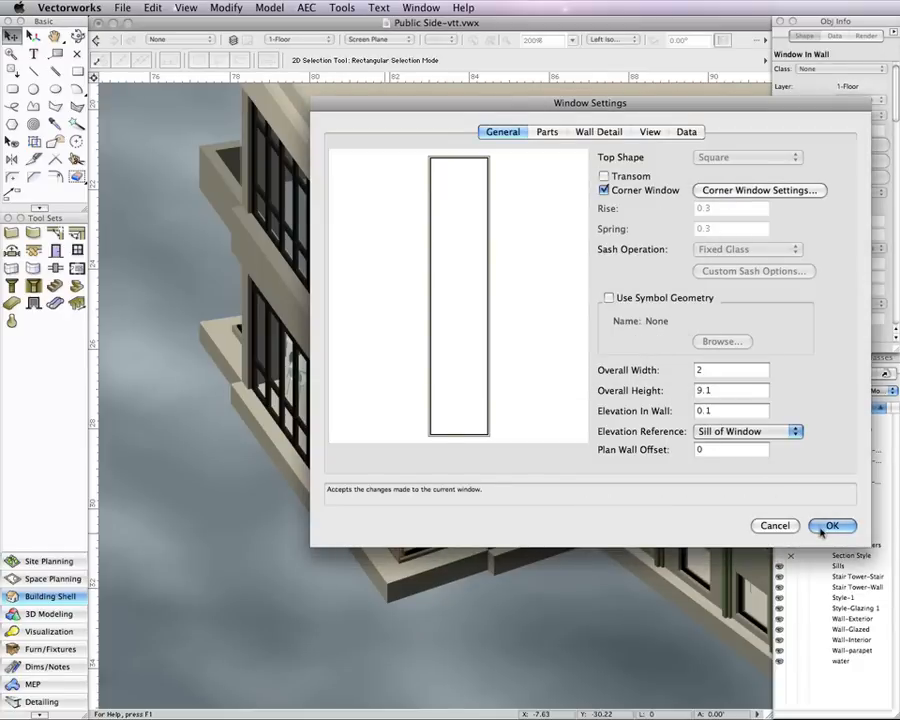
pyautogui.click(832, 525)
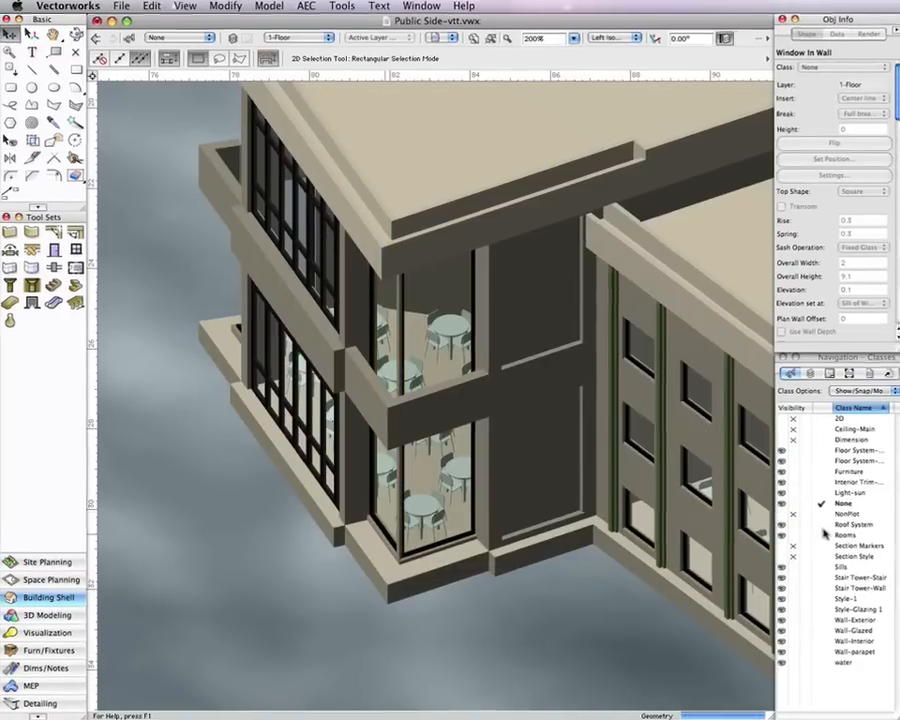